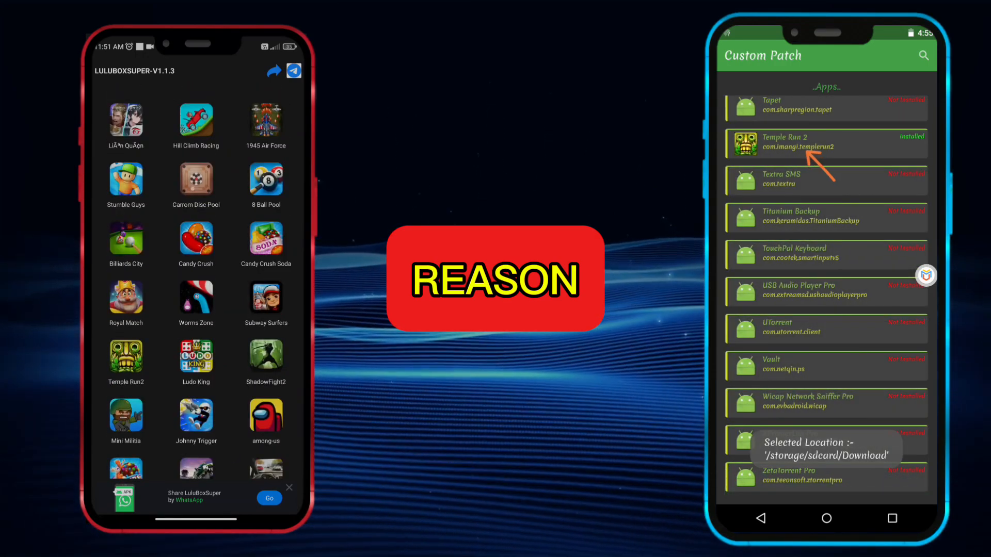
- Open Subway Surfers in LuluBox and Temple Run 2's Patch Menu in Jasi Patcher
scroll("down", 3)
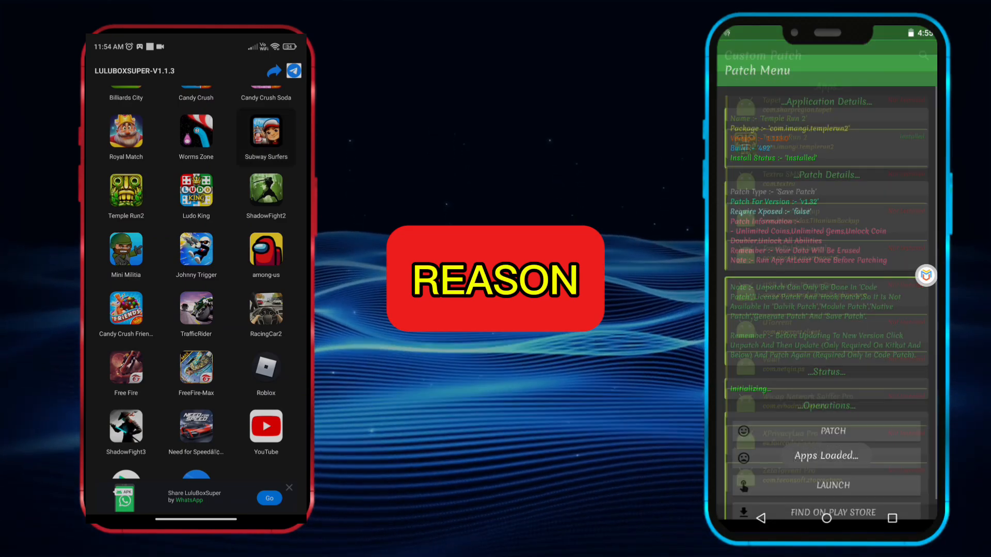
left_click(265, 133)
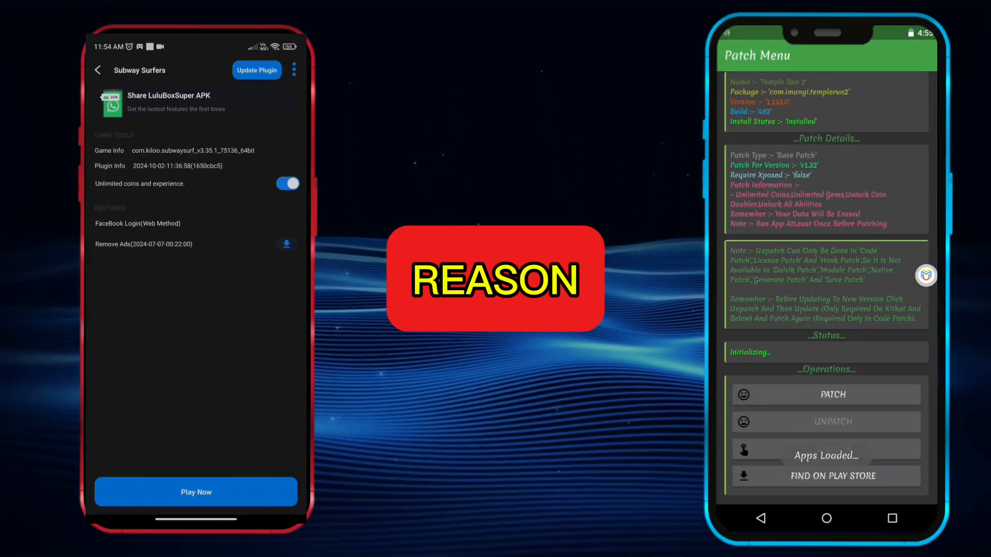
left_click(824, 394)
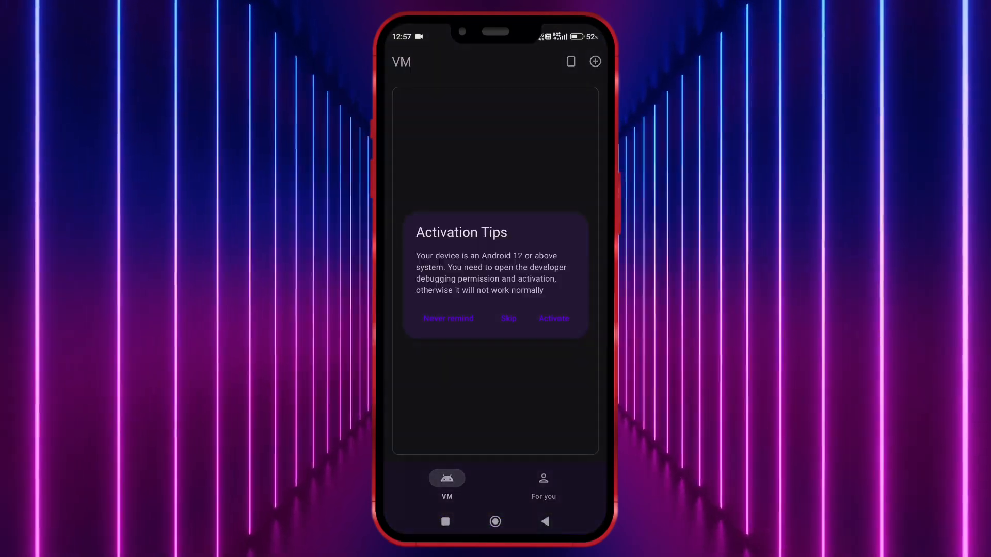
- Activate Virtual Master via Wi-Fi, developer options and wireless debugging pairing
left_click(552, 317)
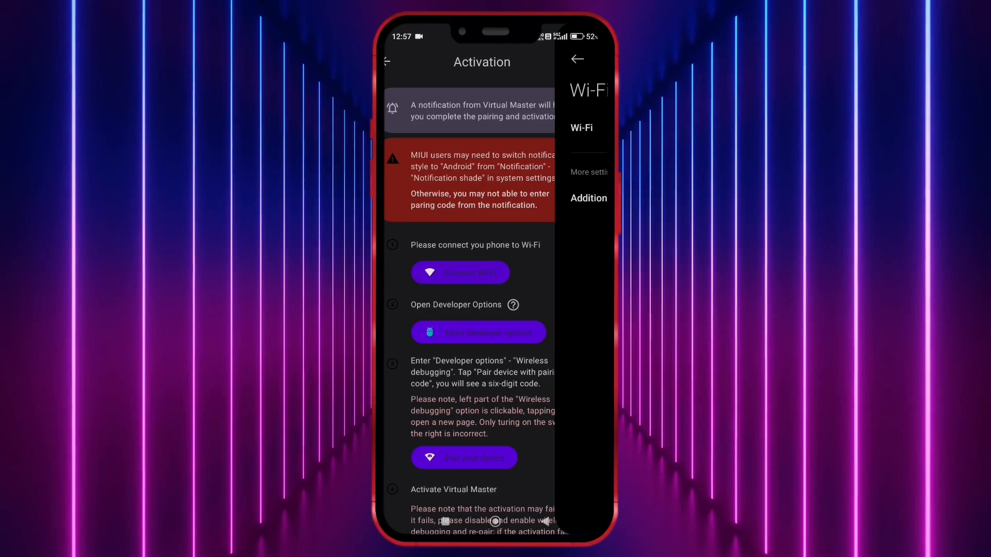
left_click(460, 273)
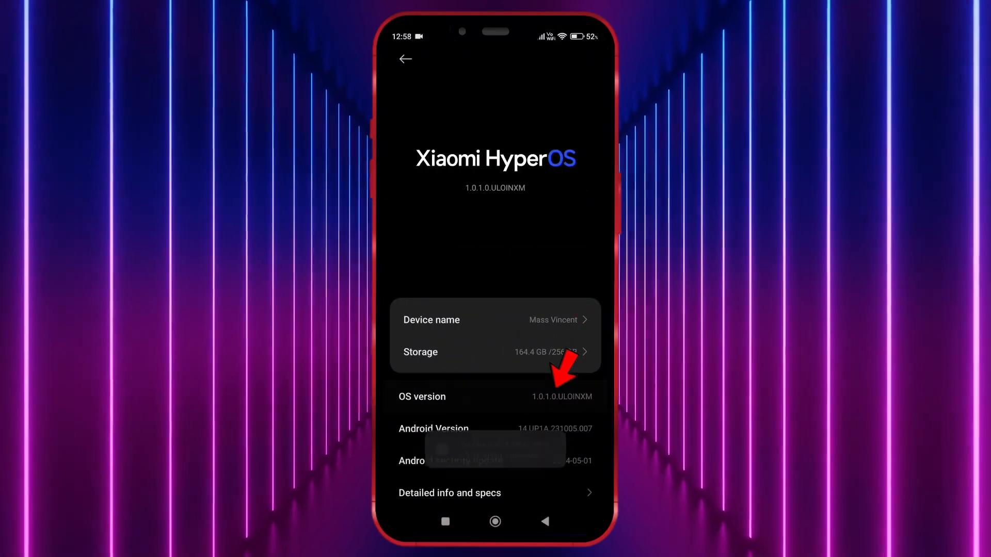
left_click(561, 397)
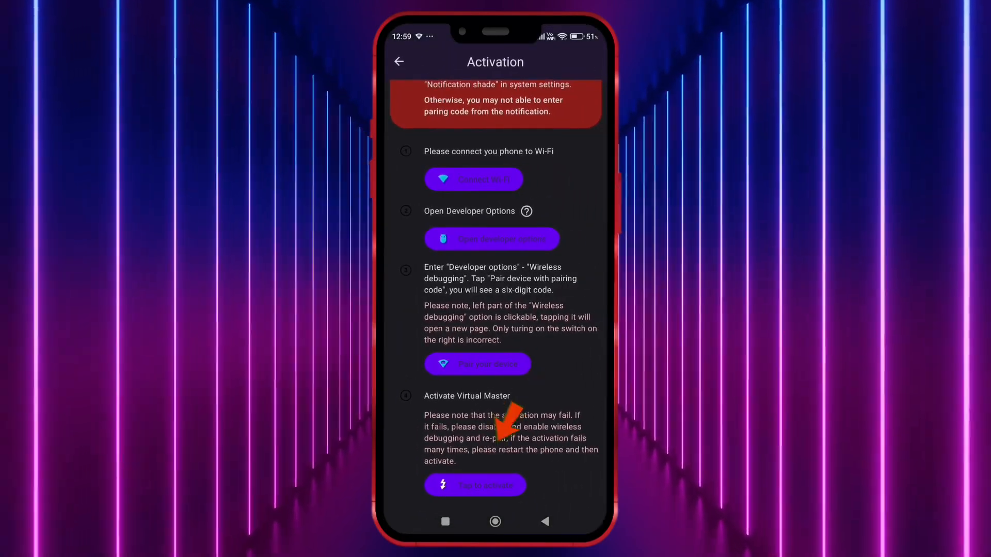
left_click(399, 61)
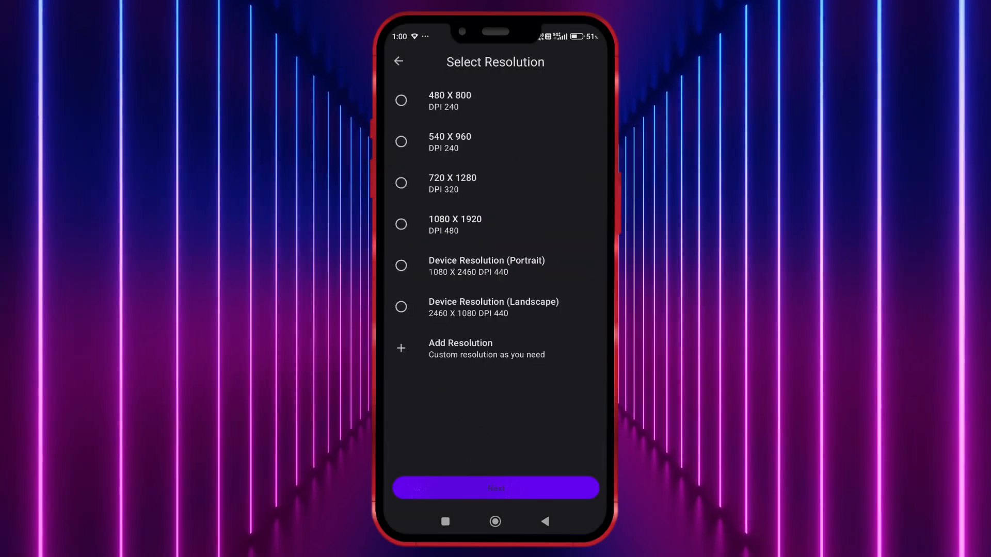
- Create the Android 5.1.1 VM at Device Resolution (Portrait) and start it
left_click(400, 265)
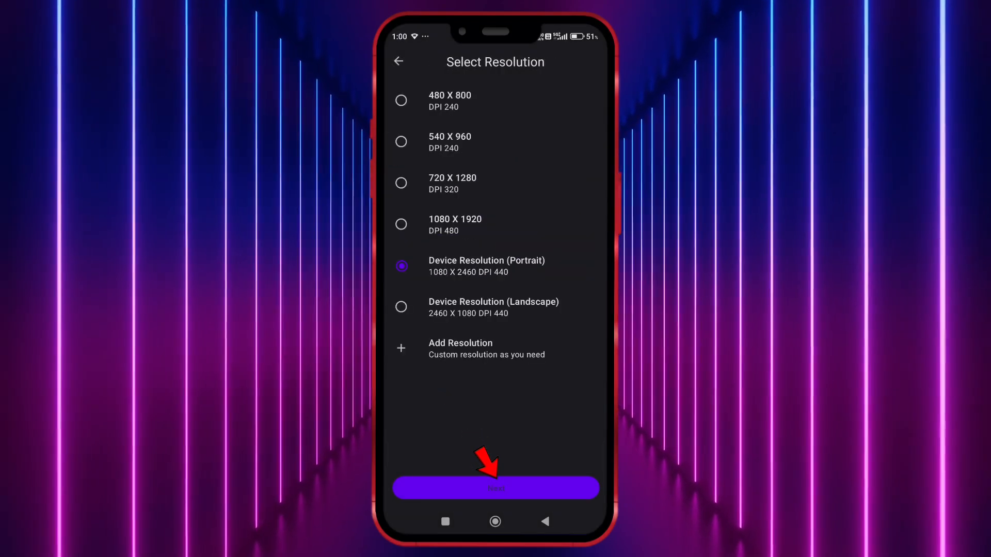
left_click(495, 487)
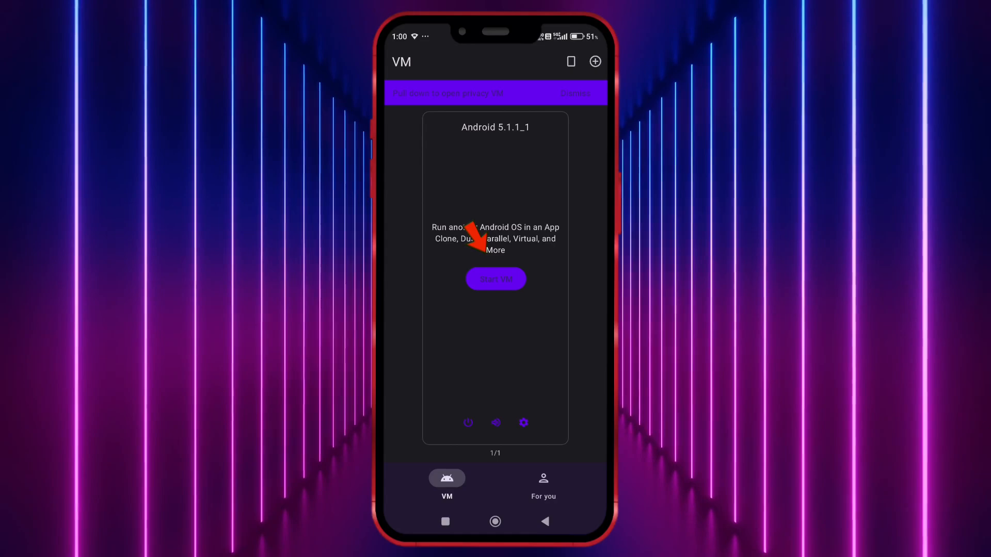
left_click(496, 278)
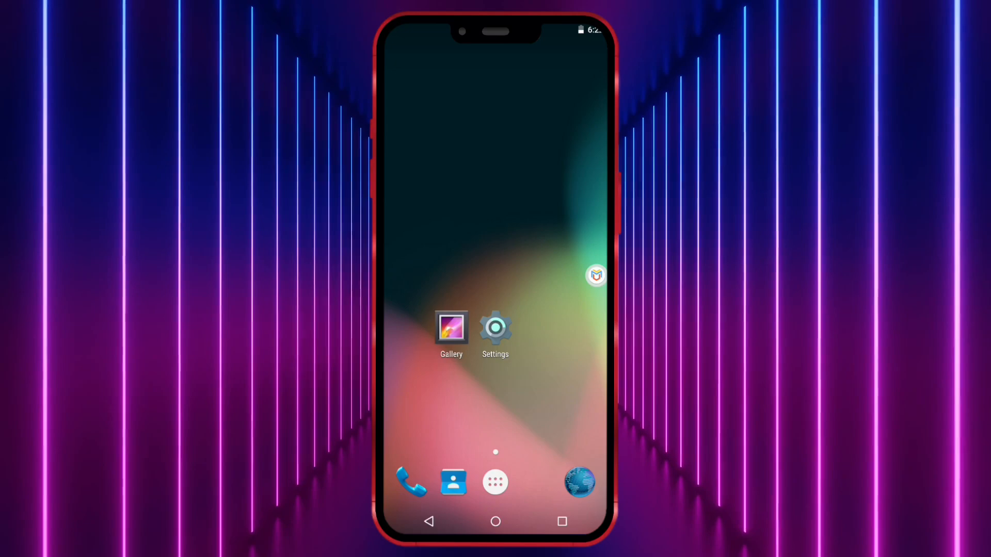
- Import Temple Run 2 and Jasi Patcher into the VM and launch Temple Run 2
left_click(494, 482)
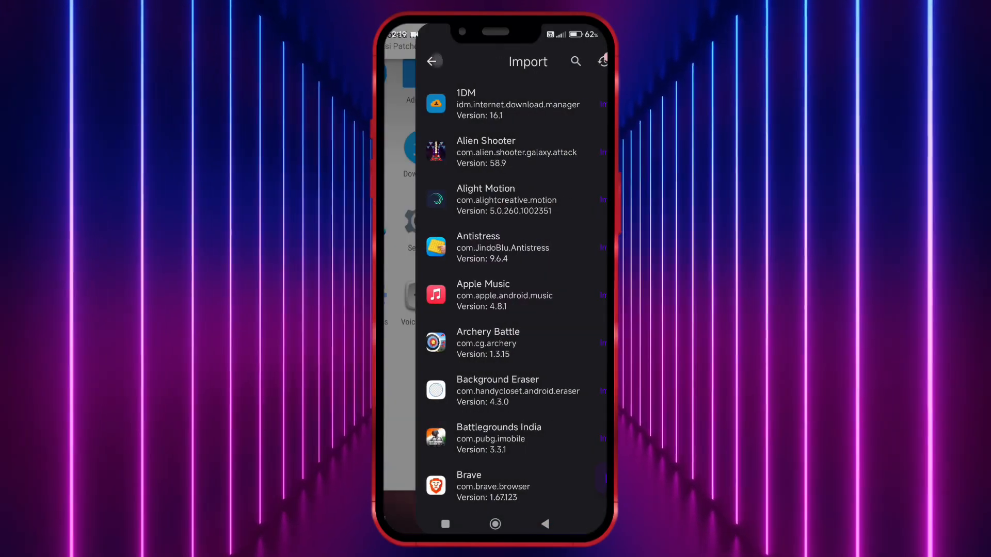
left_click(433, 61)
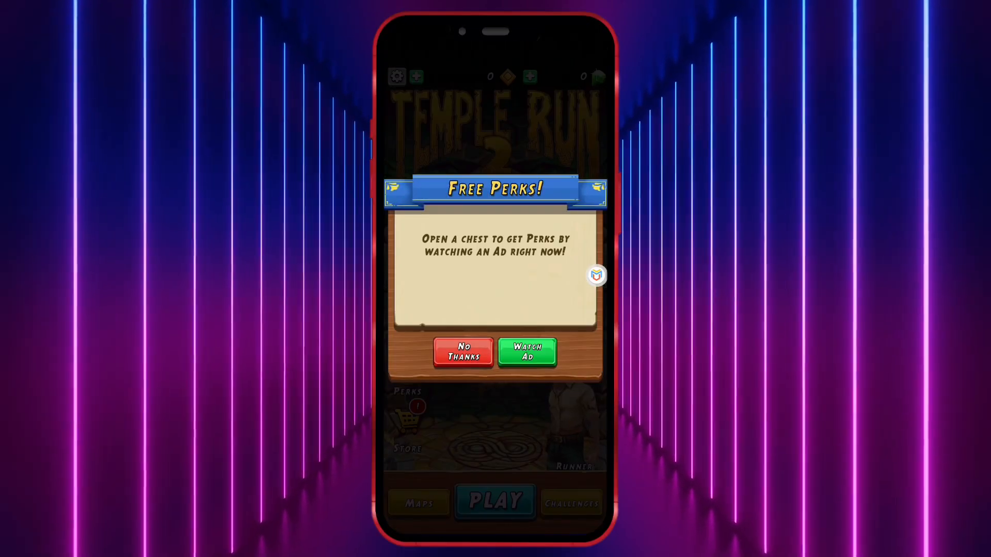
left_click(462, 351)
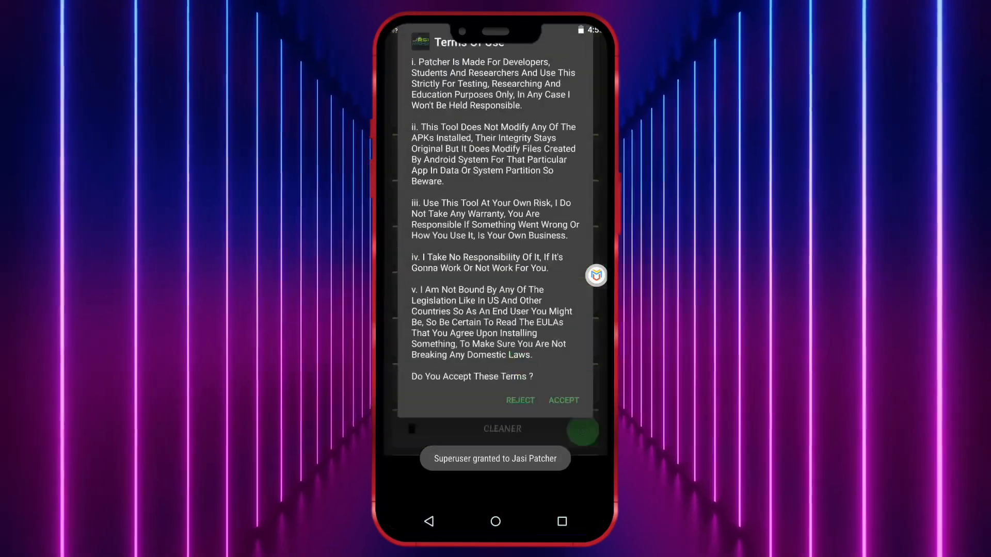
- Accept Jasi Patcher's Terms of Use and cancel the internal storage location prompt
left_click(562, 400)
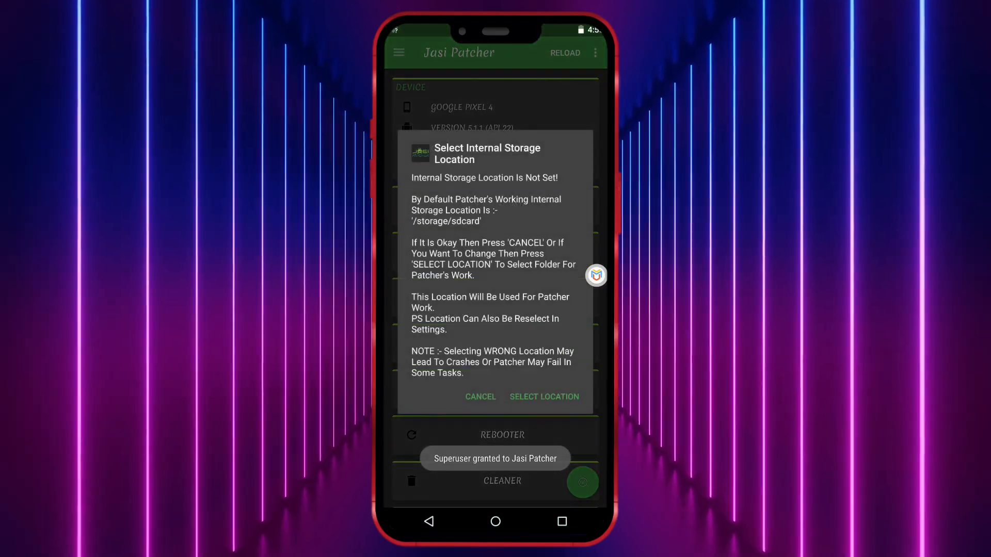
left_click(543, 397)
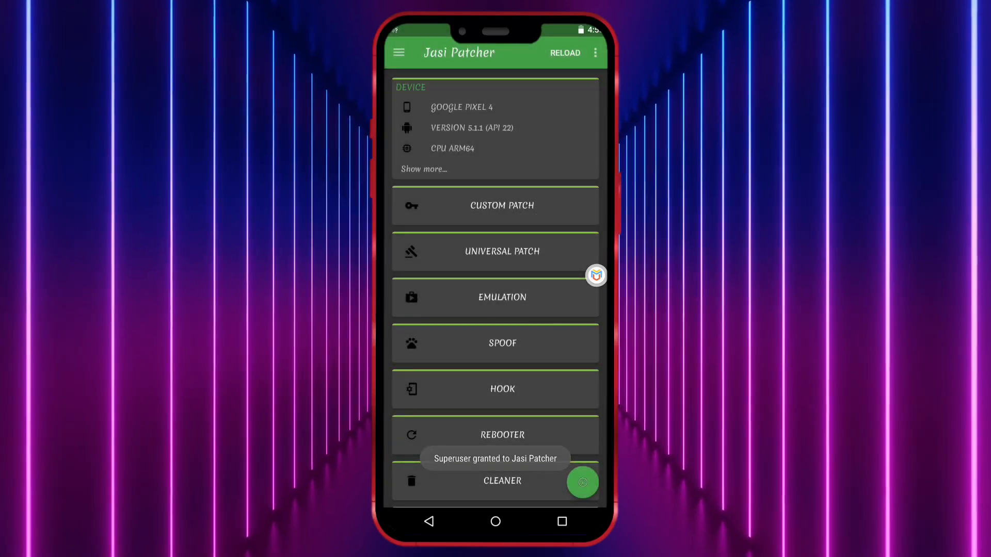
- Apply Jasi Patcher's custom patch to Temple Run 2
left_click(495, 205)
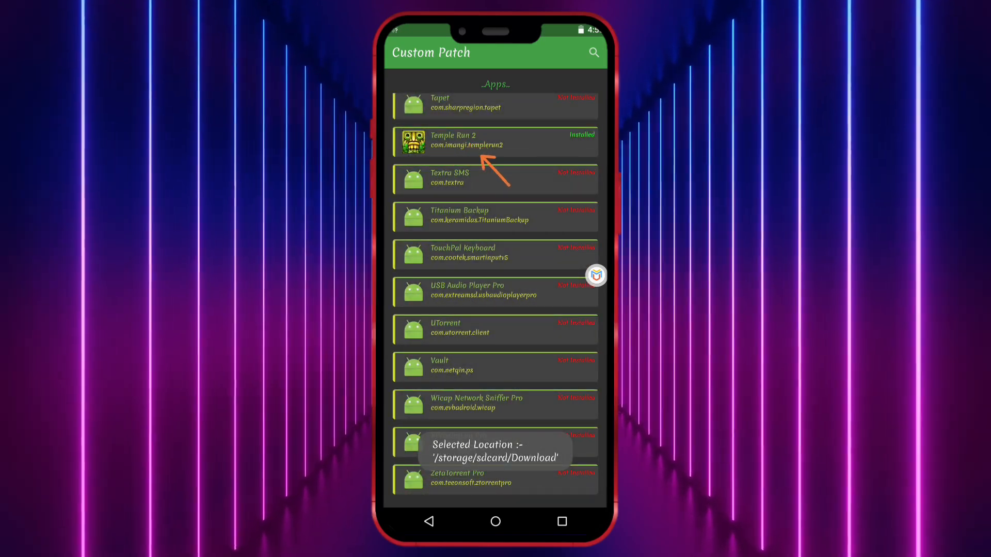
left_click(494, 143)
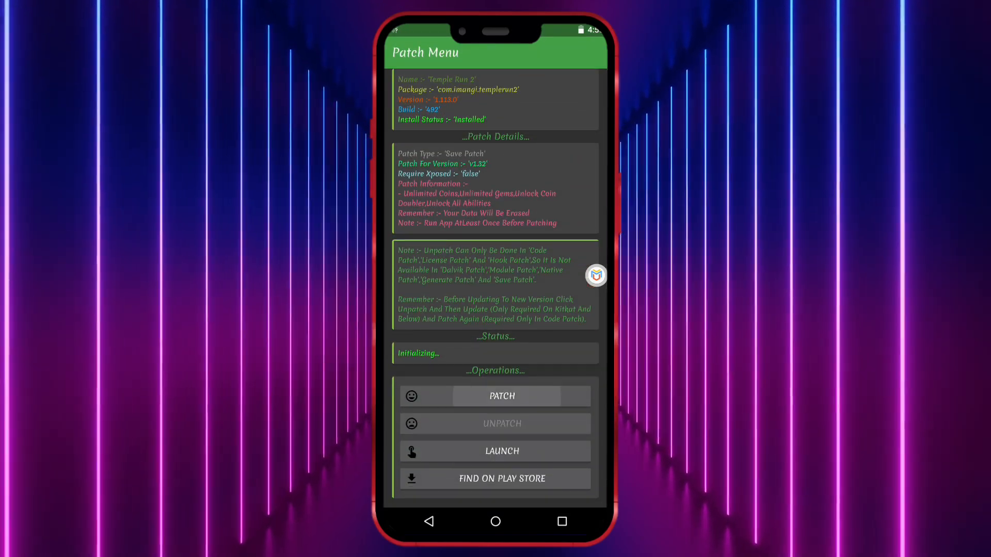
left_click(495, 396)
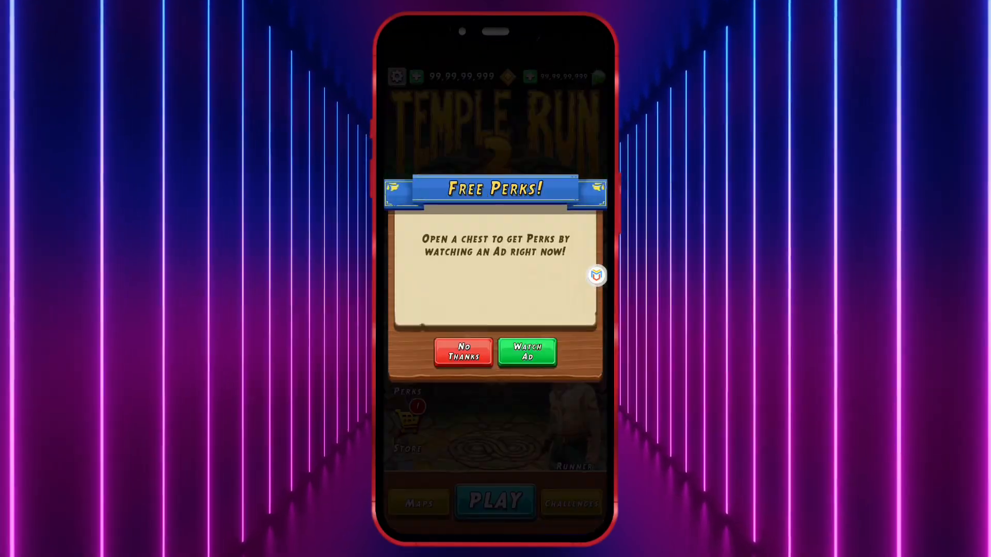
- Decline Temple Run 2's Free Perks offer with No Thanks
left_click(464, 352)
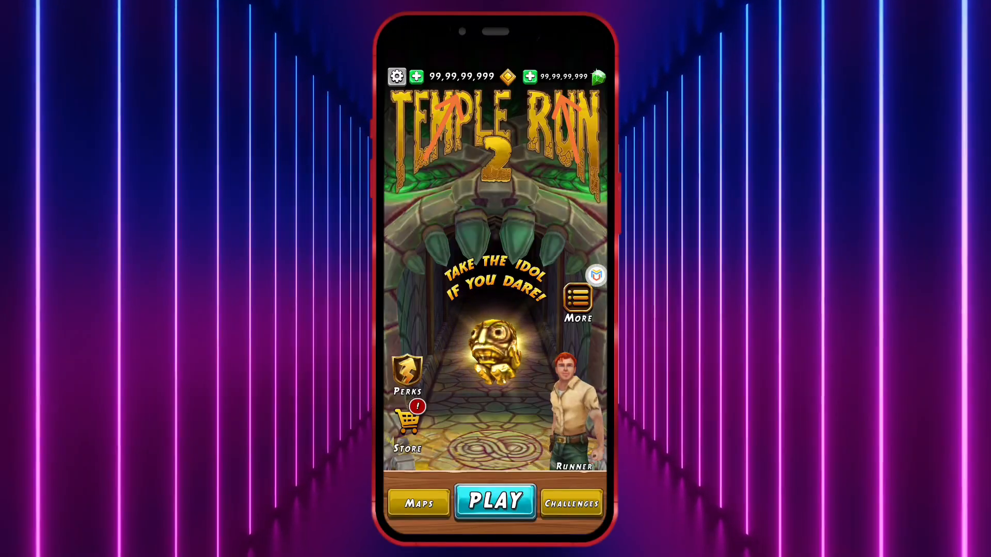